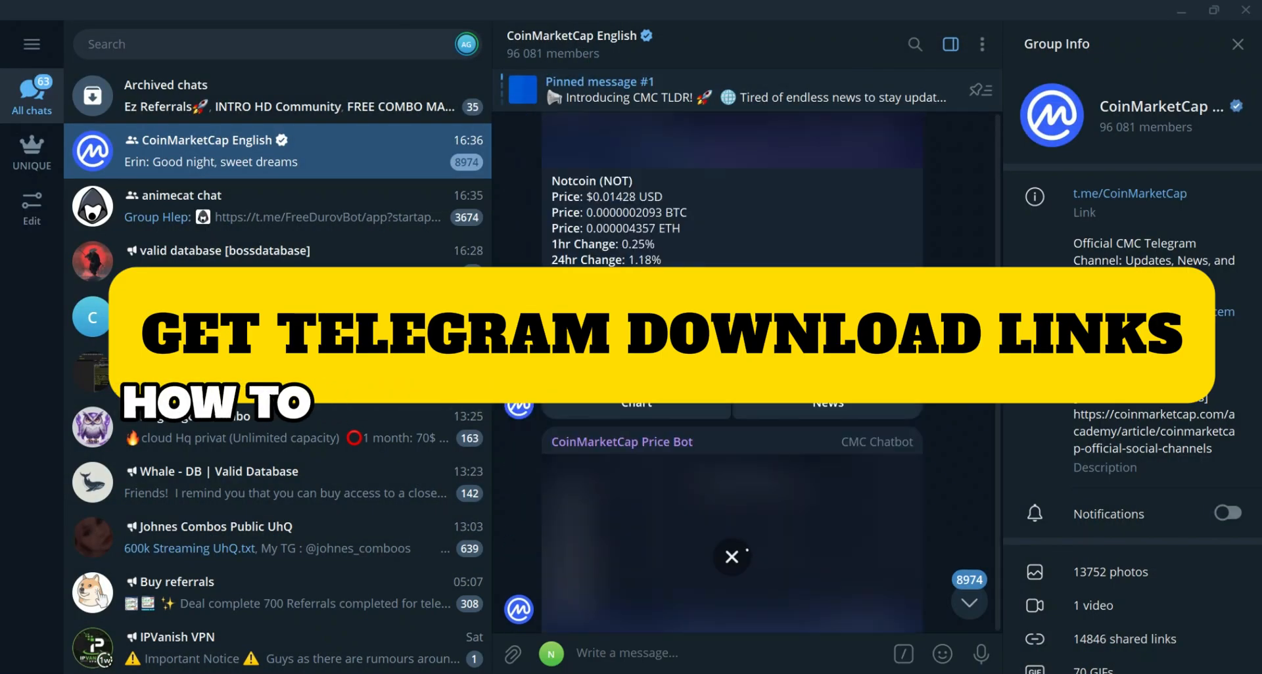
text(@getpubliclinkbot)
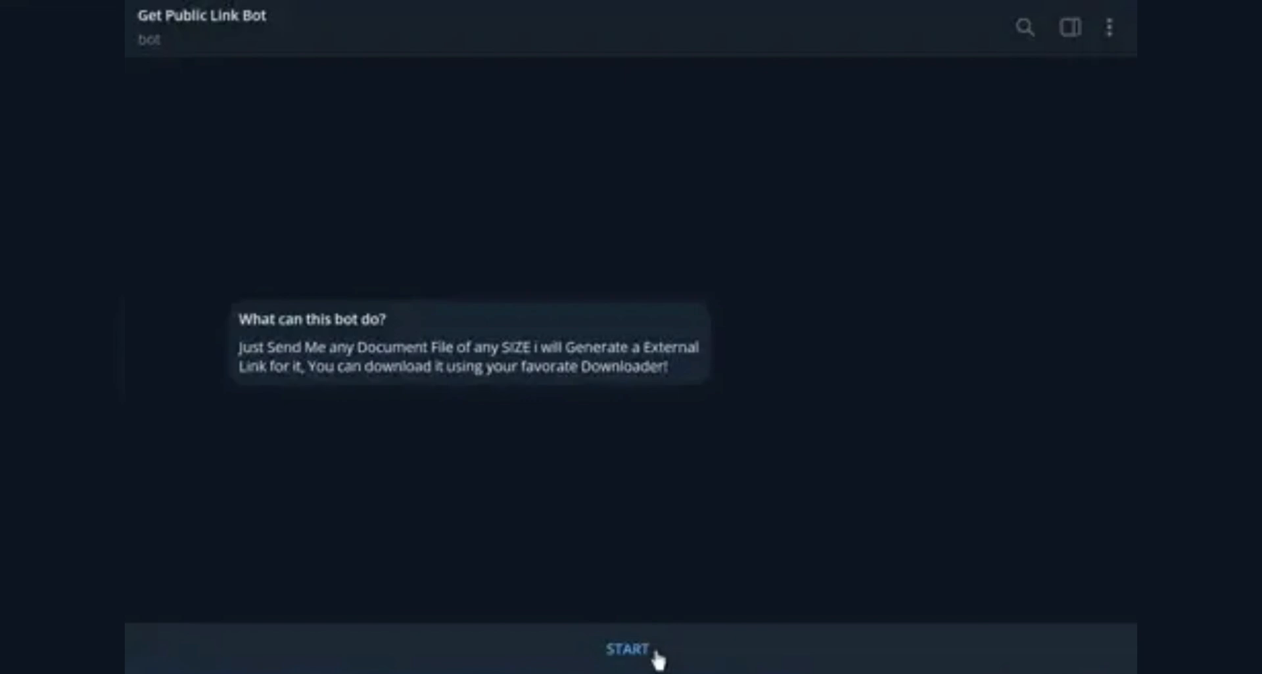
Start the conversation with Get Public Link Bot.
click(628, 649)
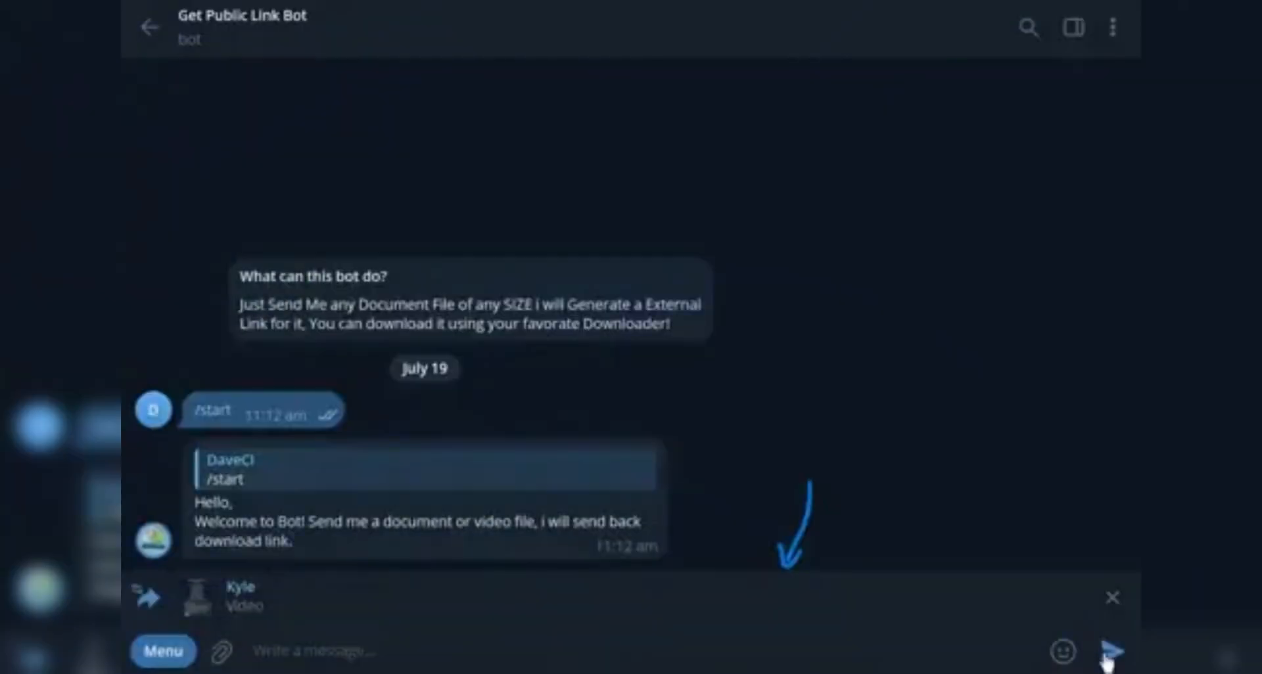